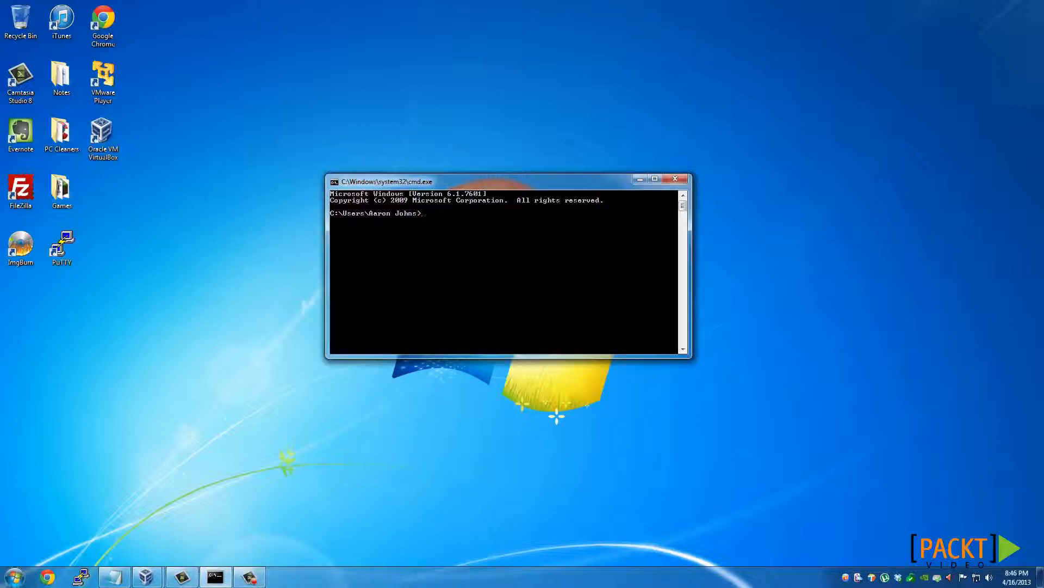
# Step: Launch Command Prompt by searching 'cmd' from the Start menu
pyautogui.click(11, 575)
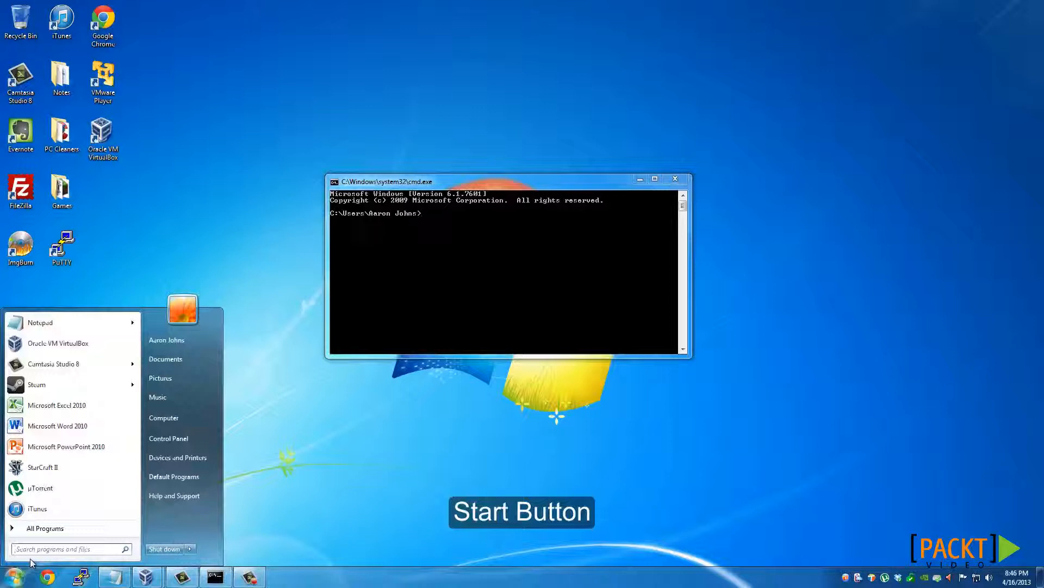
pyautogui.write('cmd')
pyautogui.click(503, 212)
pyautogui.write('nslookup')
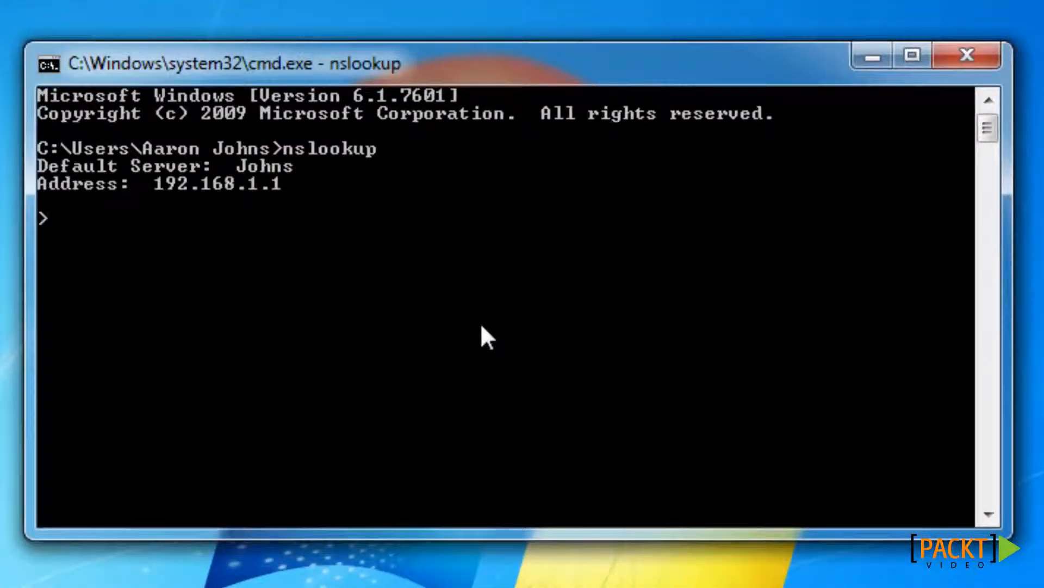
pyautogui.moveTo(292, 184)
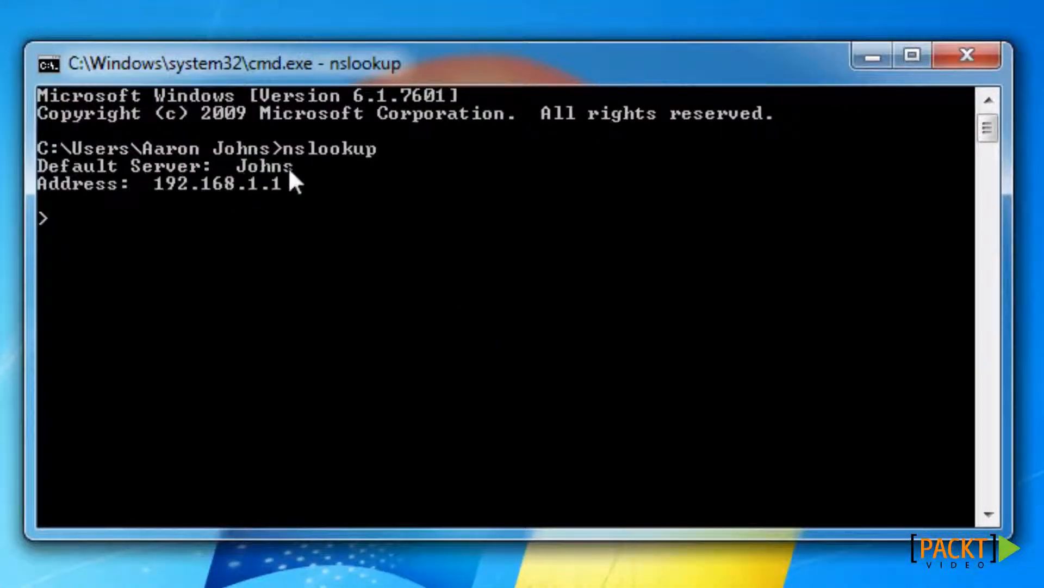
pyautogui.moveTo(123, 207)
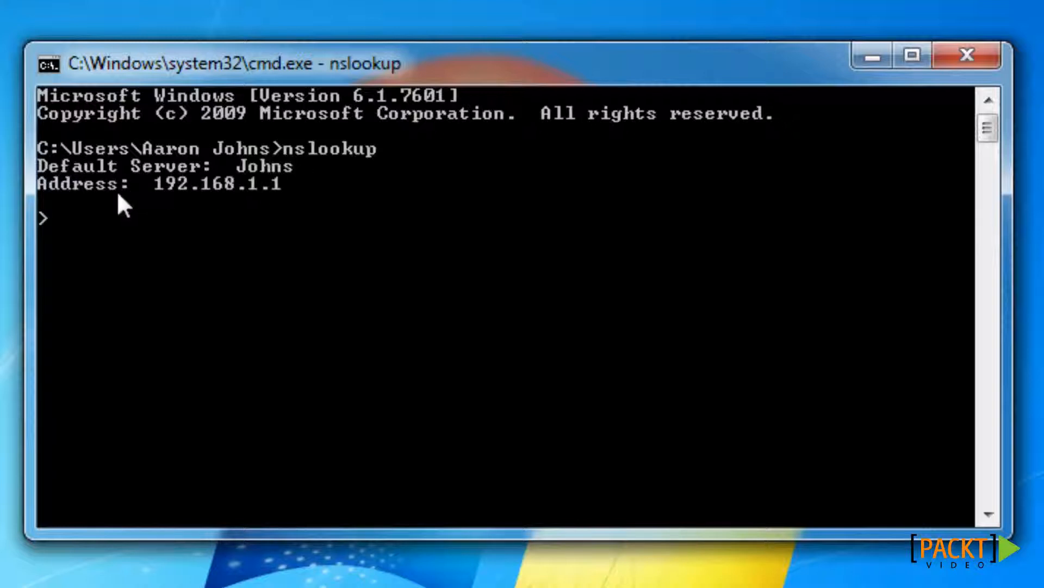
pyautogui.moveTo(283, 207)
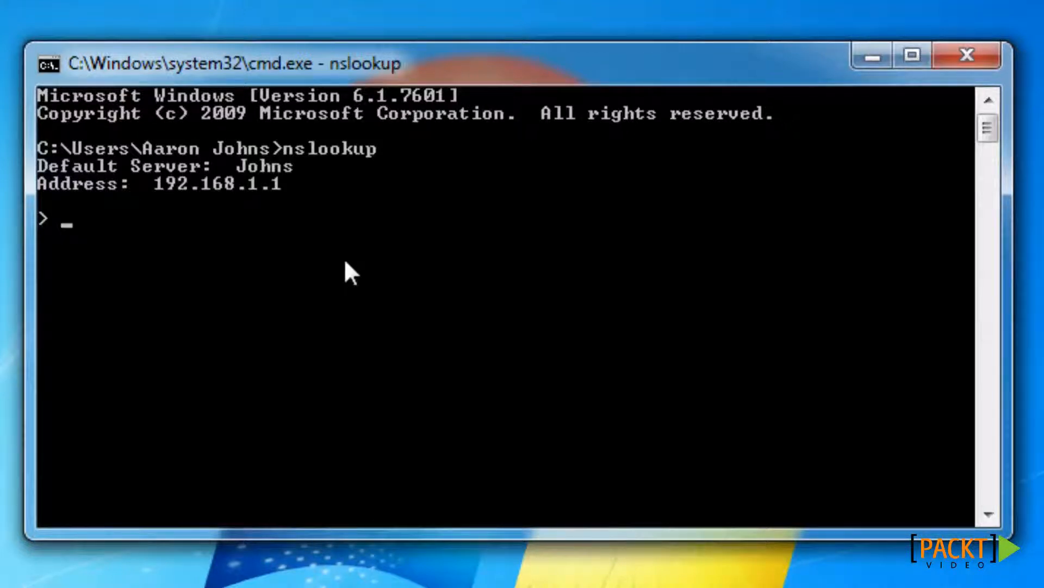
pyautogui.moveTo(402, 266)
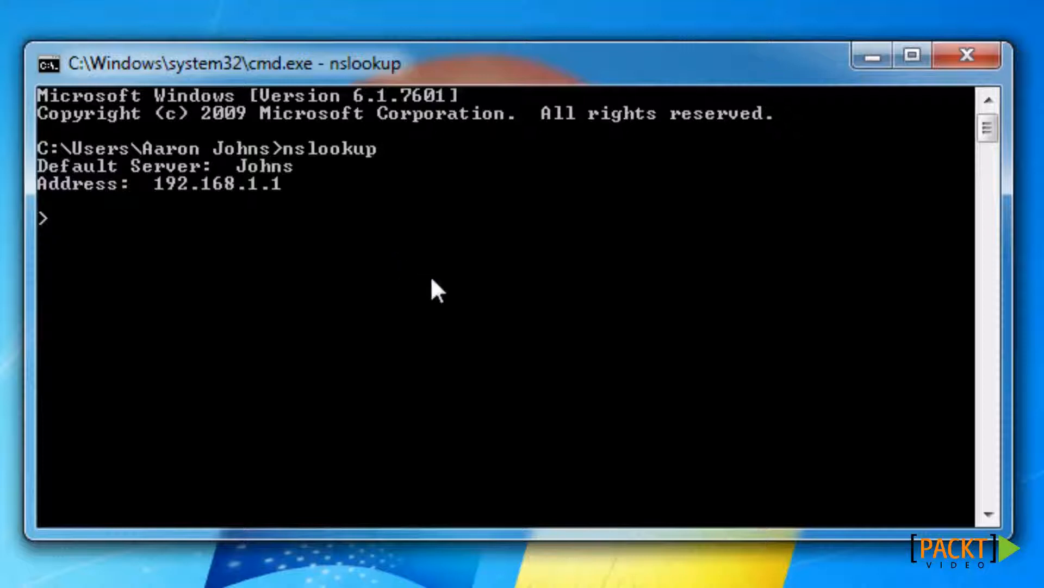
# Step: Run an nslookup query for google.com returning its IPv6 and 74.125.225.32-46 addresses
pyautogui.write('google.com')
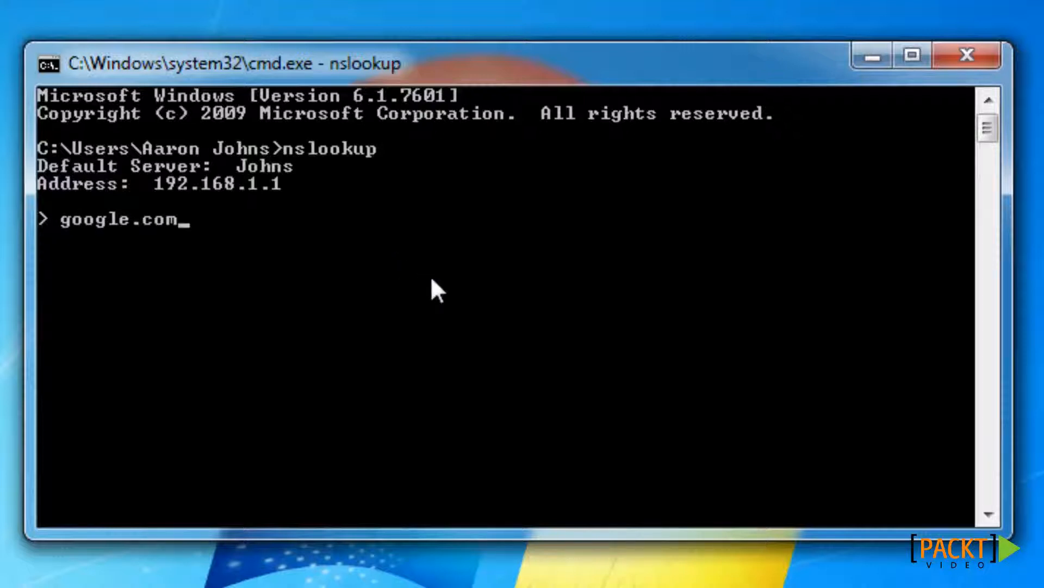
pyautogui.press('enter')
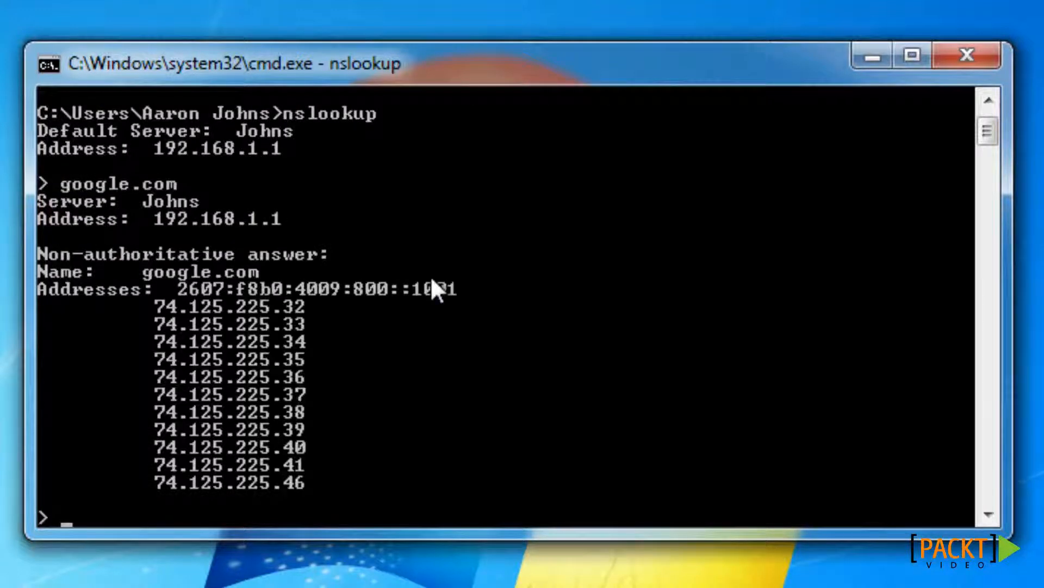
pyautogui.moveTo(193, 572)
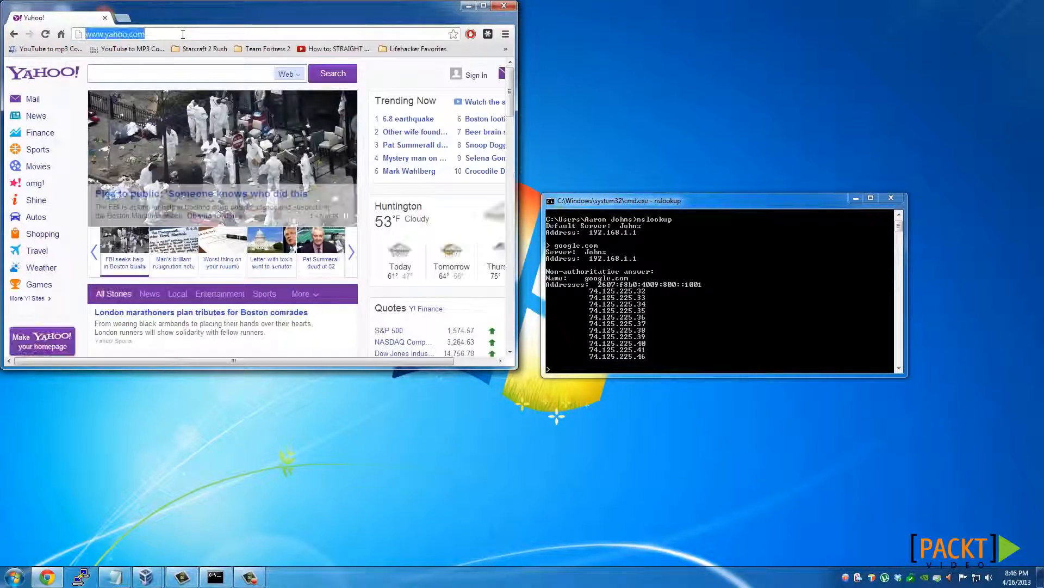
# Step: Browse to 74.125.225.38 in Chrome to confirm it serves Google
pyautogui.write('74.125.225.38')
pyautogui.click(719, 369)
pyautogui.write('set t')
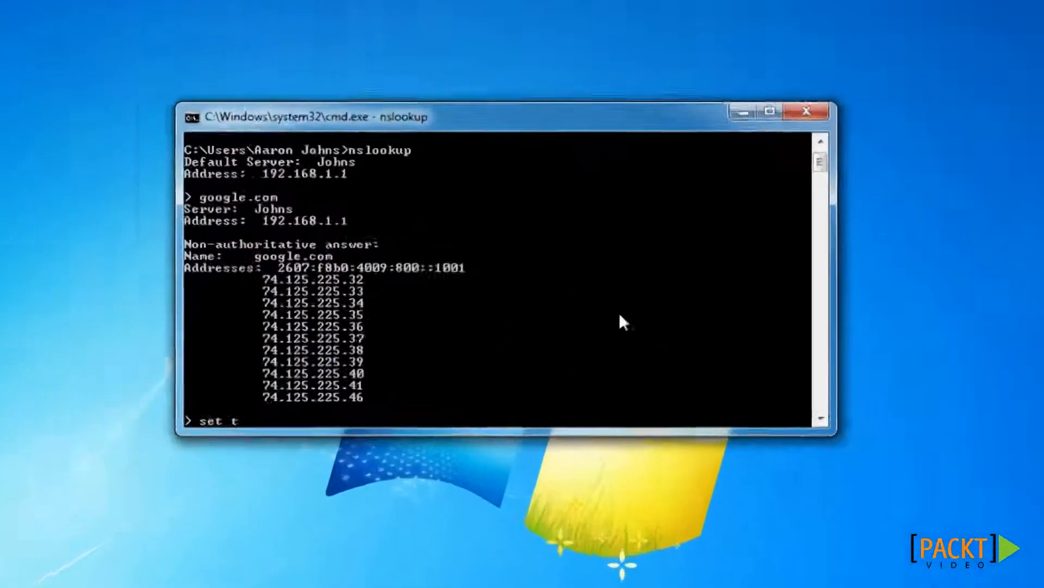
# Step: Set nslookup type to MX, query google.com for mail exchangers and nameservers, then exit
pyautogui.write('ype=mx')
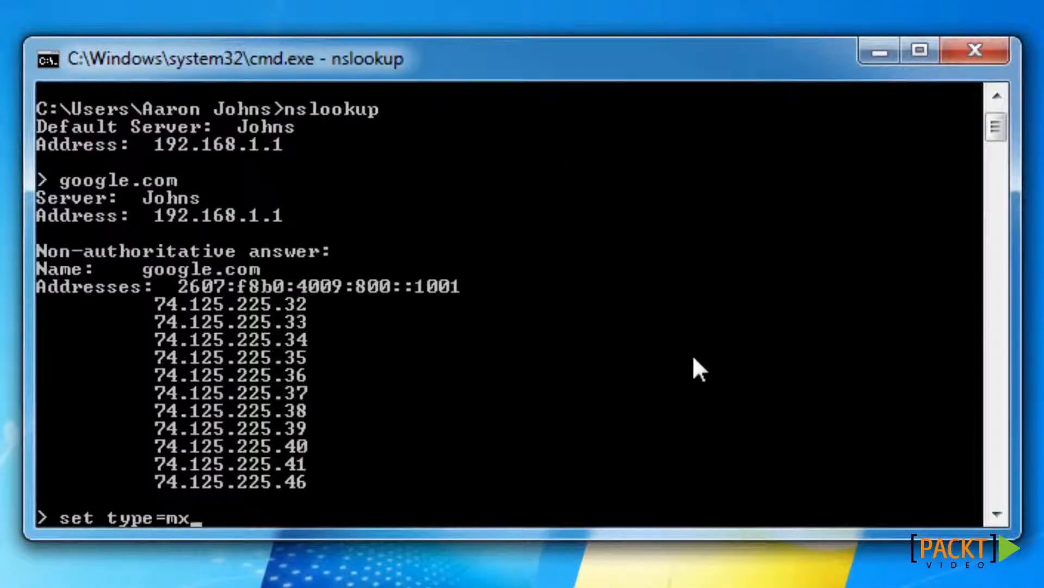
pyautogui.write('google.com')
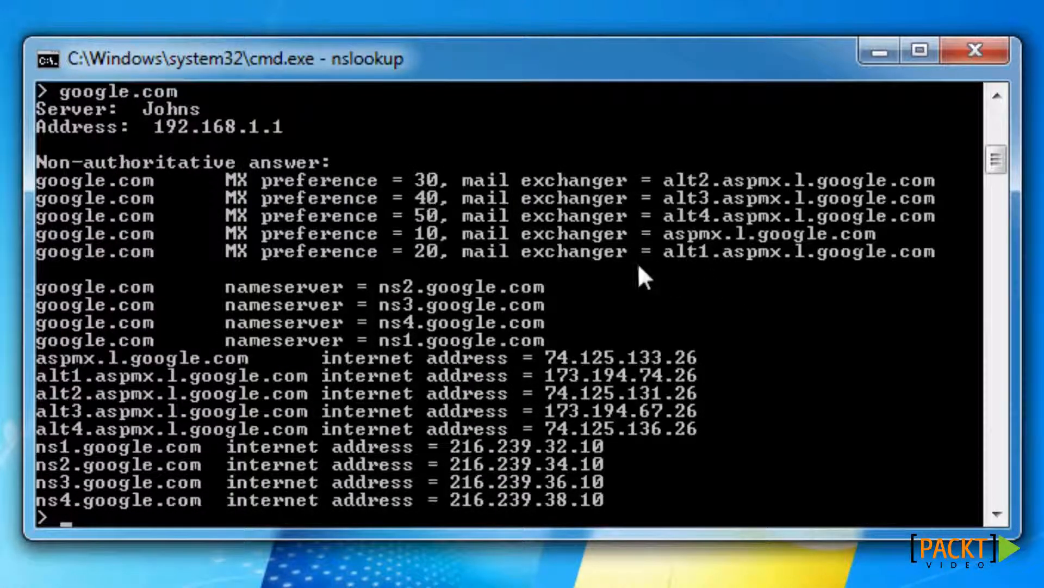
pyautogui.moveTo(266, 260)
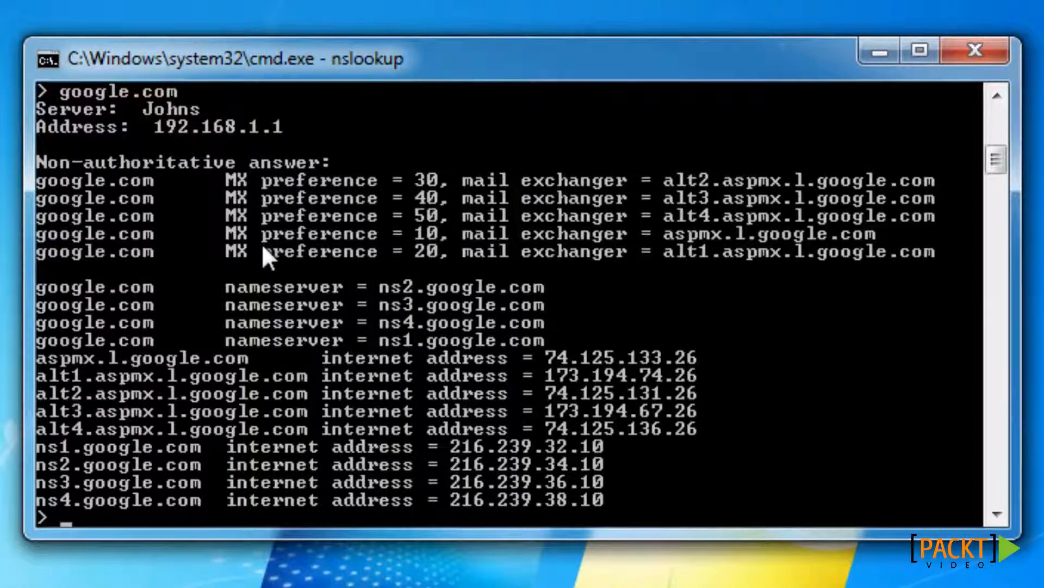
pyautogui.moveTo(239, 314)
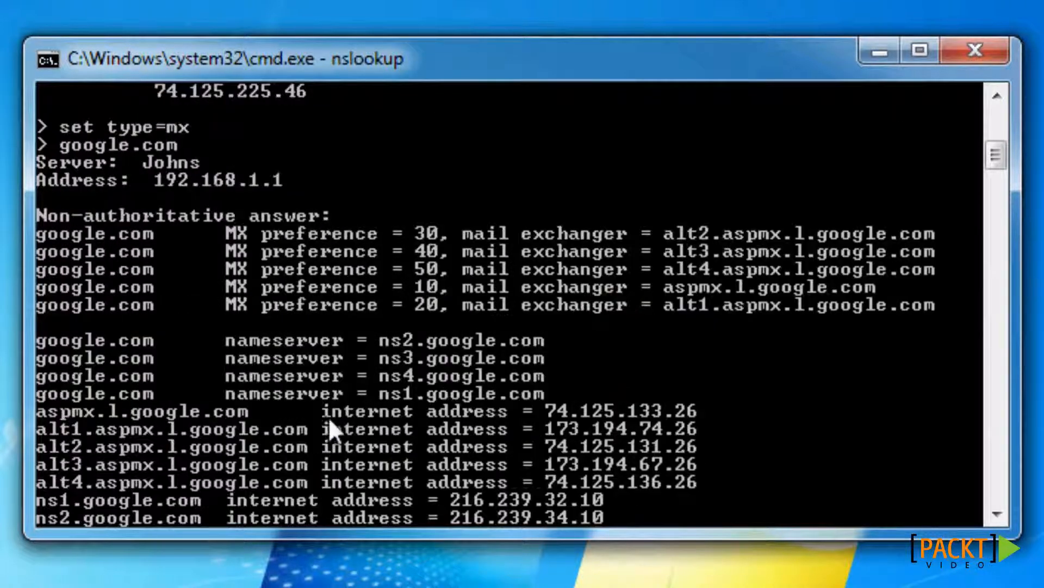
pyautogui.moveTo(292, 357)
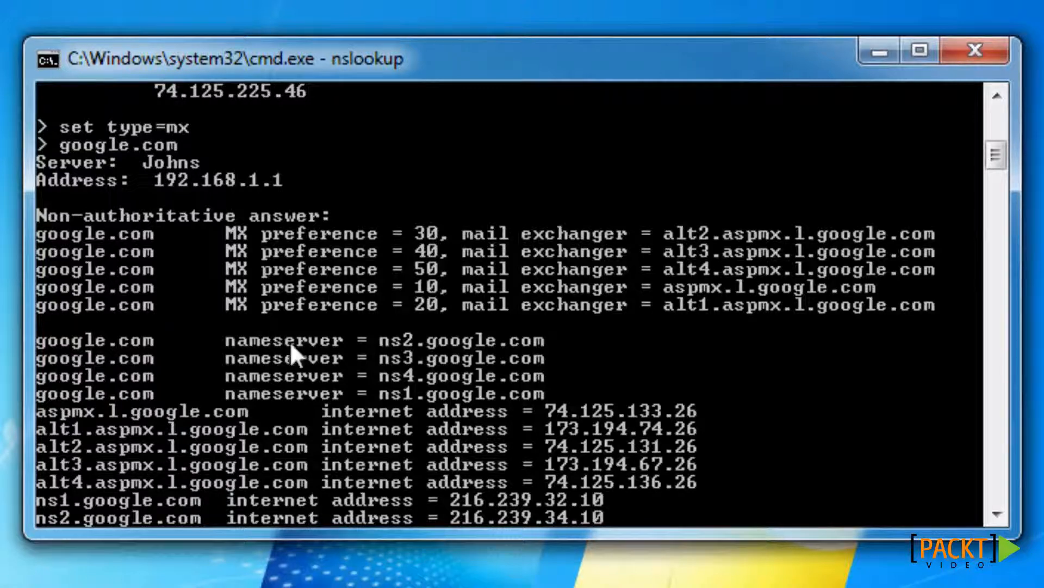
pyautogui.moveTo(293, 436)
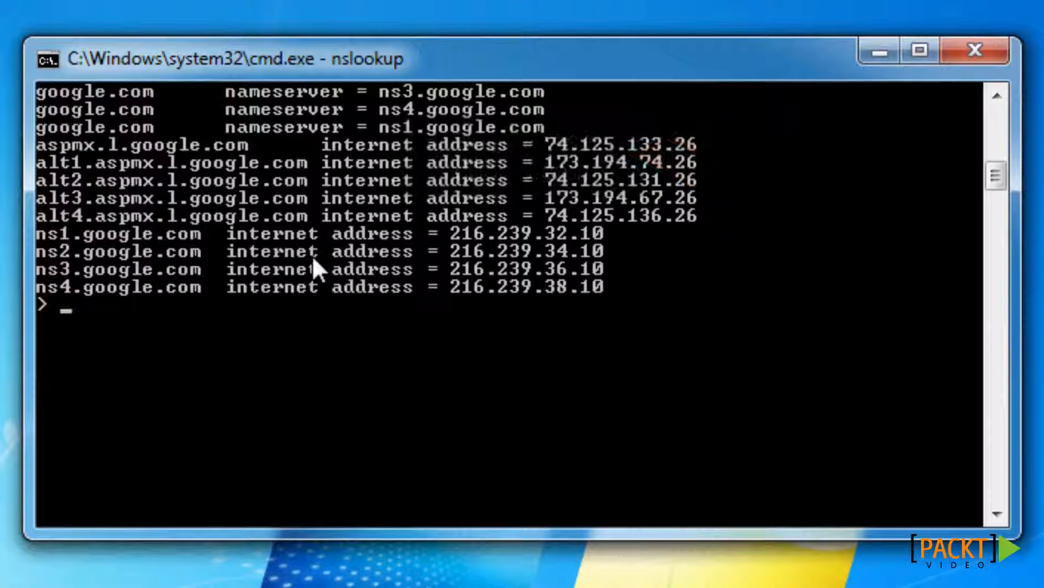
pyautogui.write('exit')
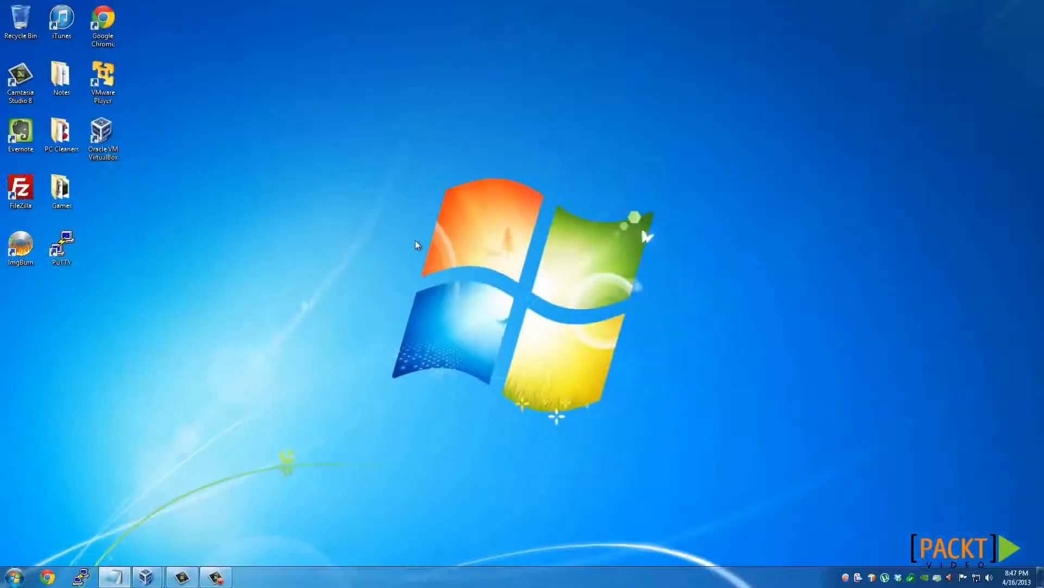
pyautogui.moveTo(147, 576)
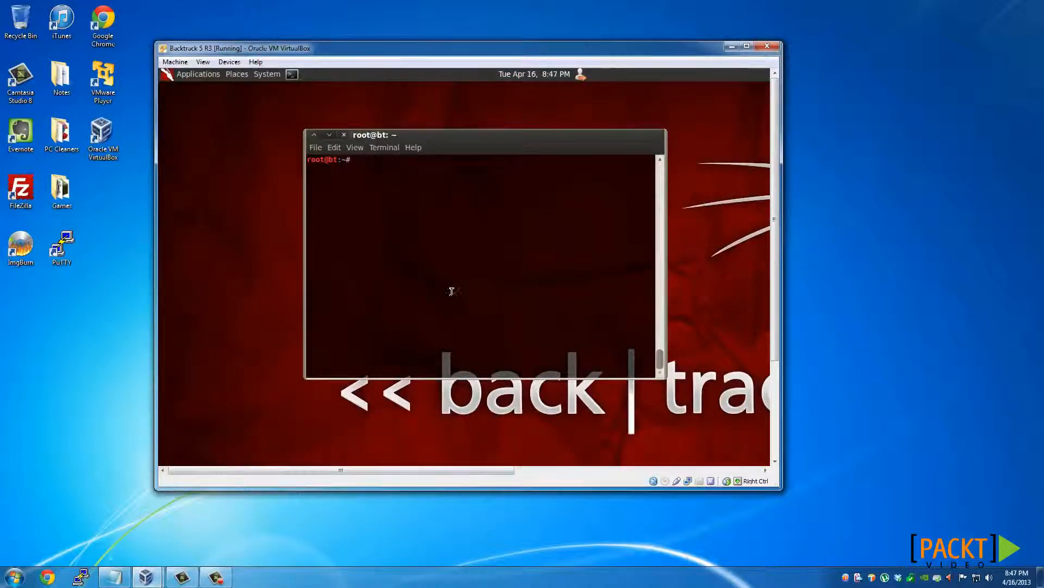
pyautogui.moveTo(461, 254)
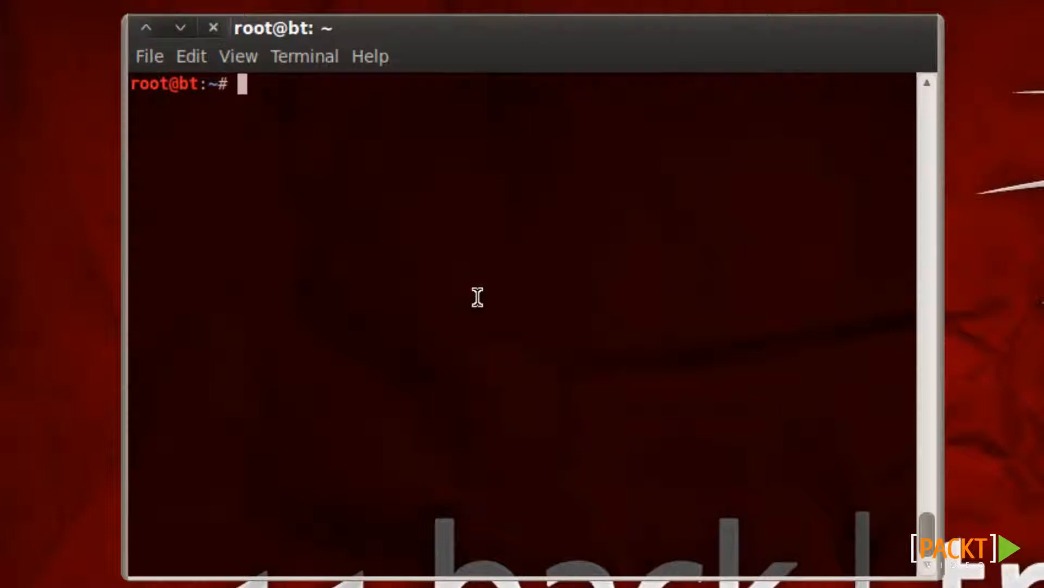
# Step: Run 'dig -h' and scroll through its help listing of query types and options
pyautogui.write('dig -')
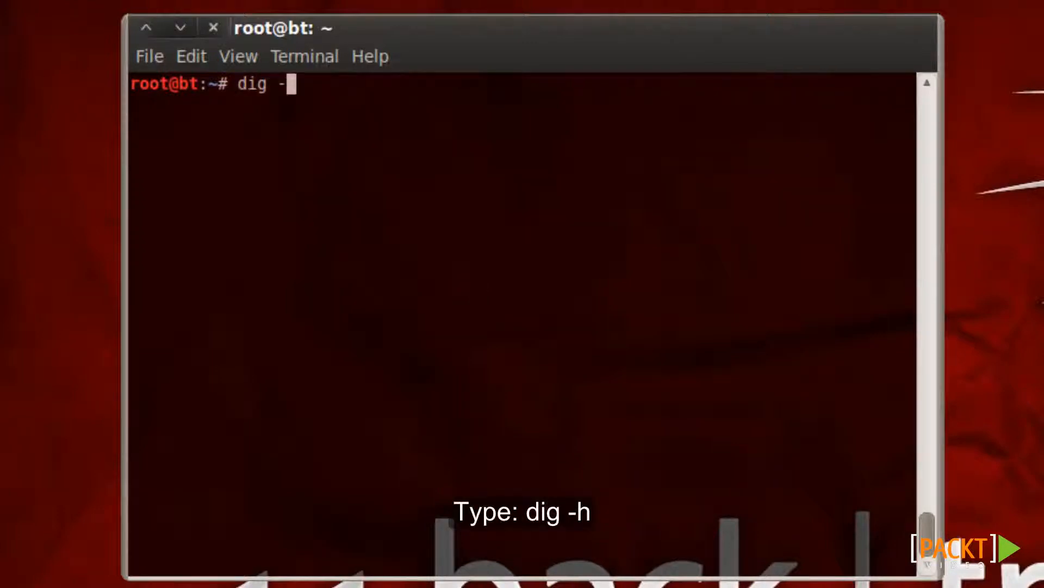
pyautogui.write('h')
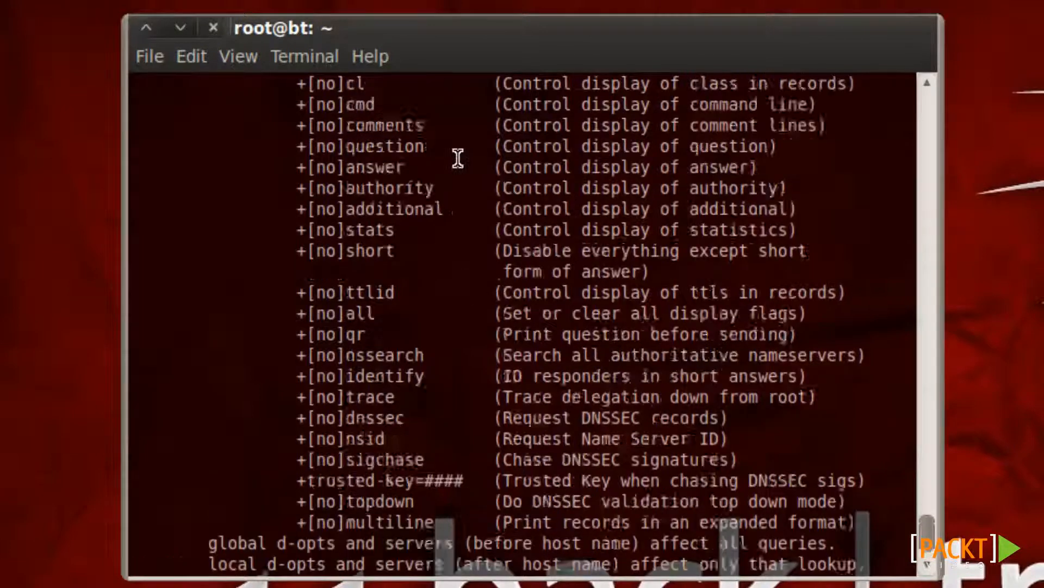
pyautogui.scroll(-3)
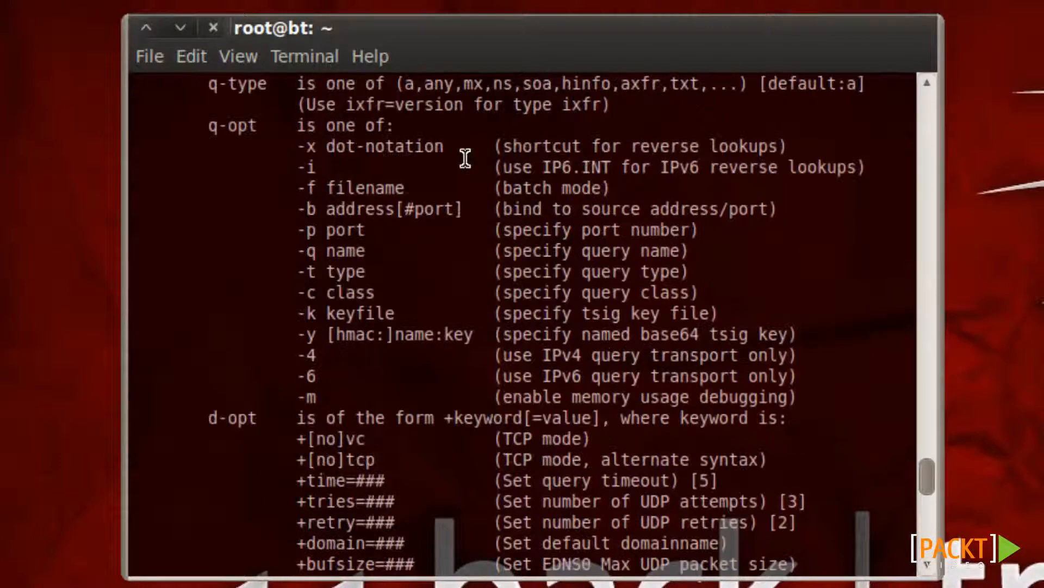
pyautogui.scroll(-3)
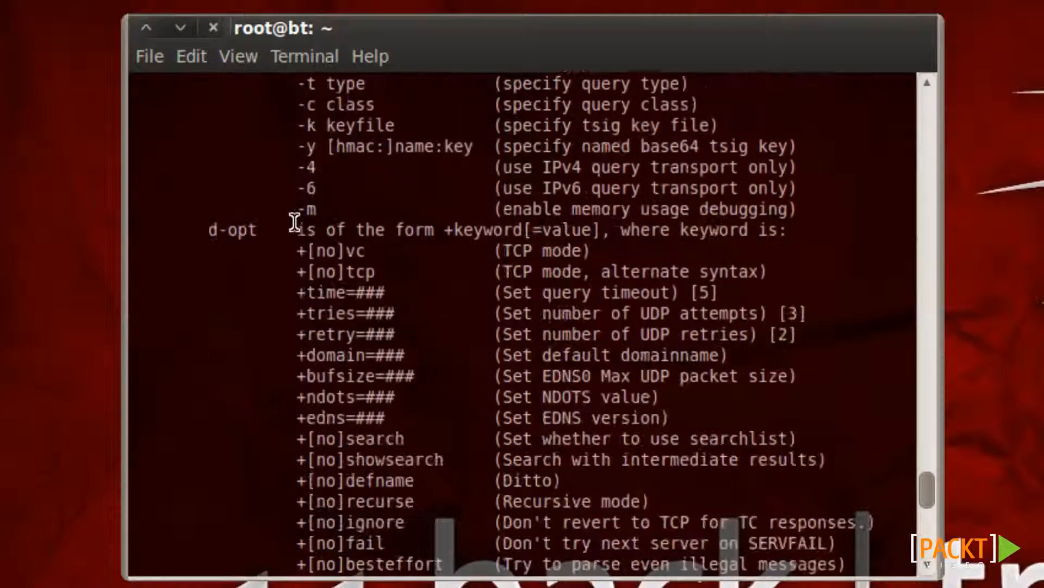
pyautogui.scroll(-3)
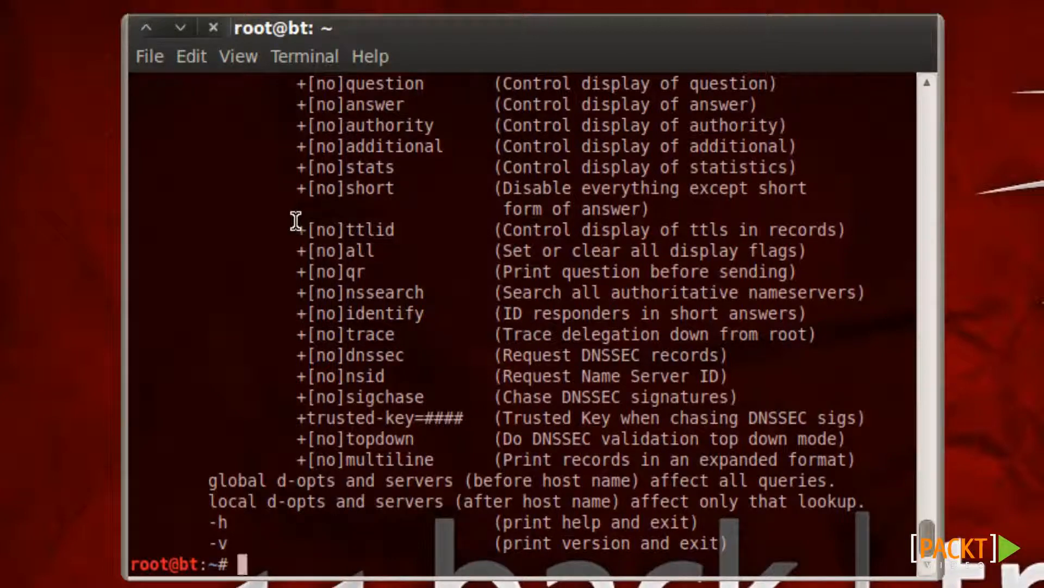
# Step: Run 'dig -t mx google.com' and review the answer, authority and additional sections
pyautogui.write('dig -')
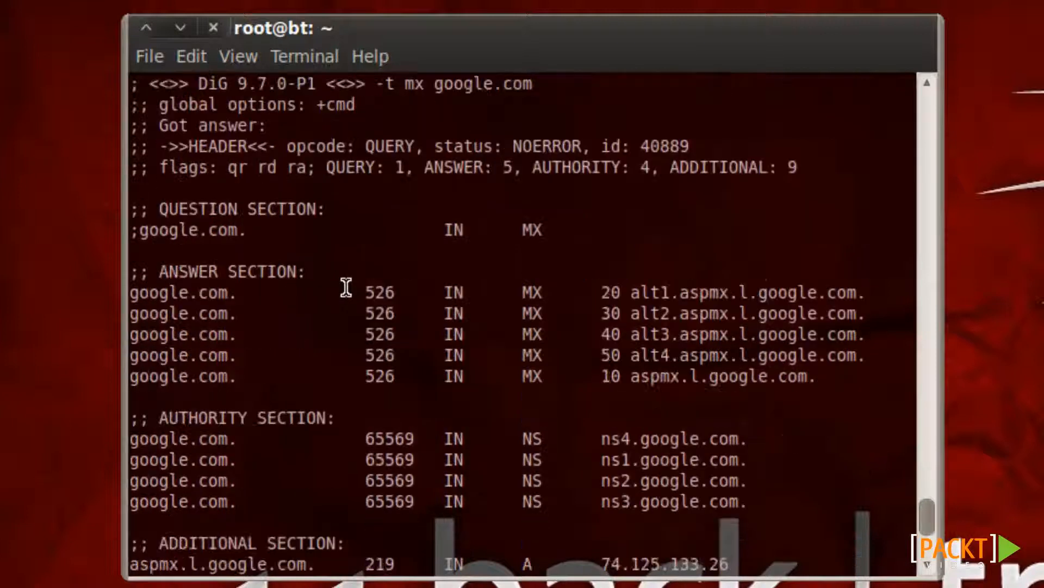
pyautogui.scroll(-3)
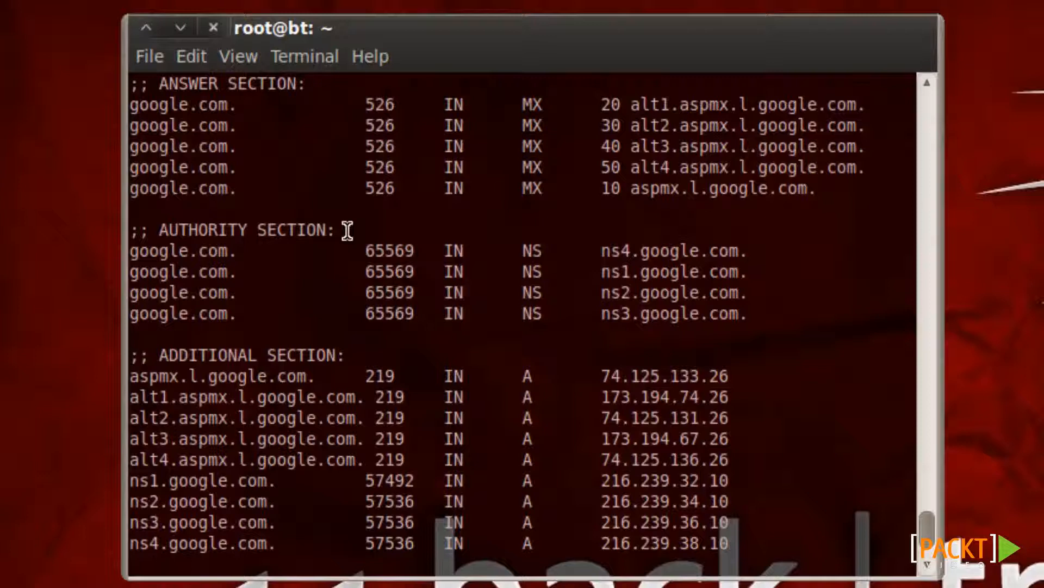
pyautogui.scroll(-3)
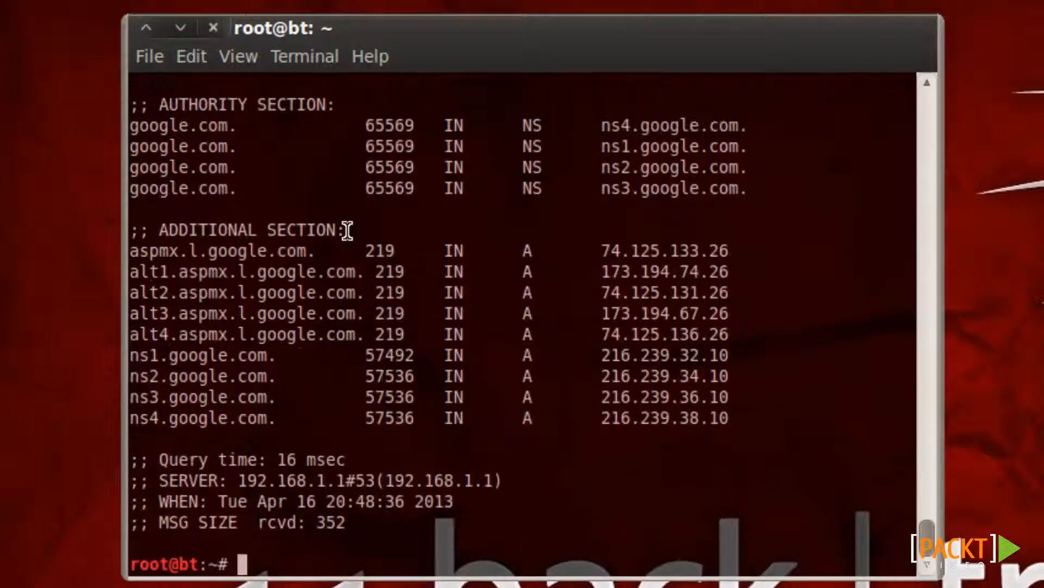
# Step: Run 'dig +short' to list the root servers a through m
pyautogui.write('dig')
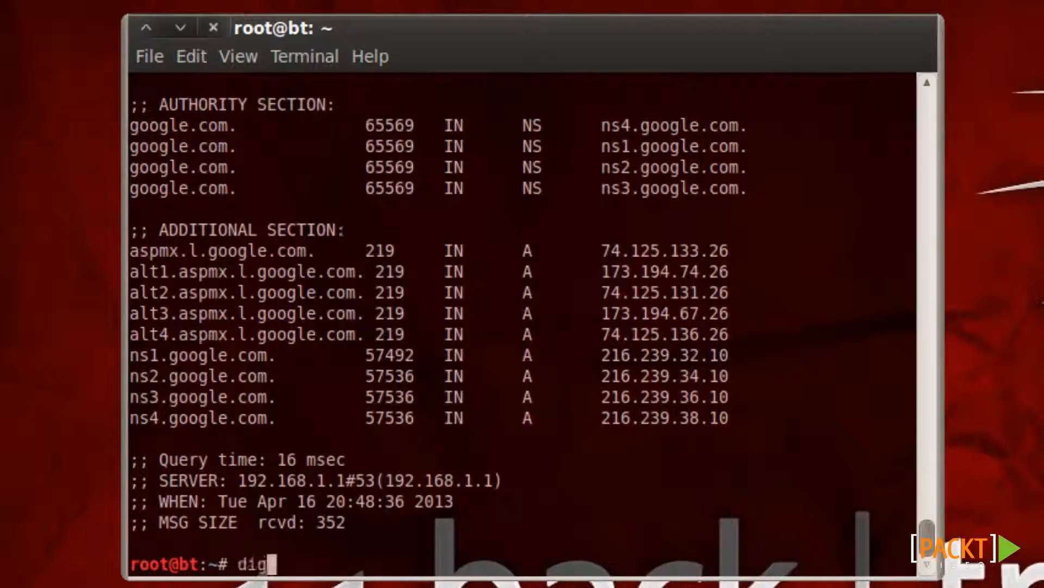
pyautogui.write('+short')
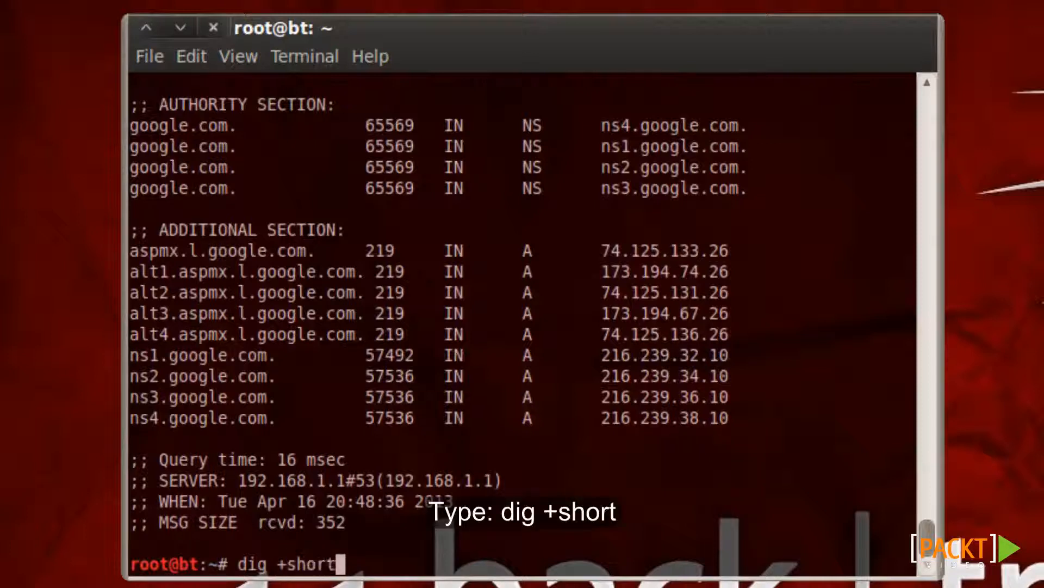
pyautogui.press('Return')
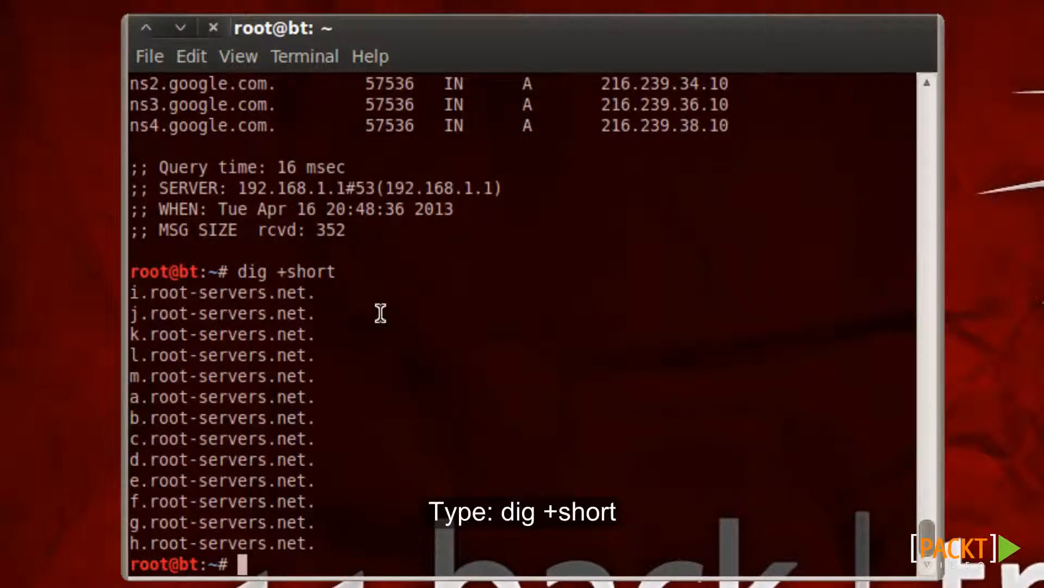